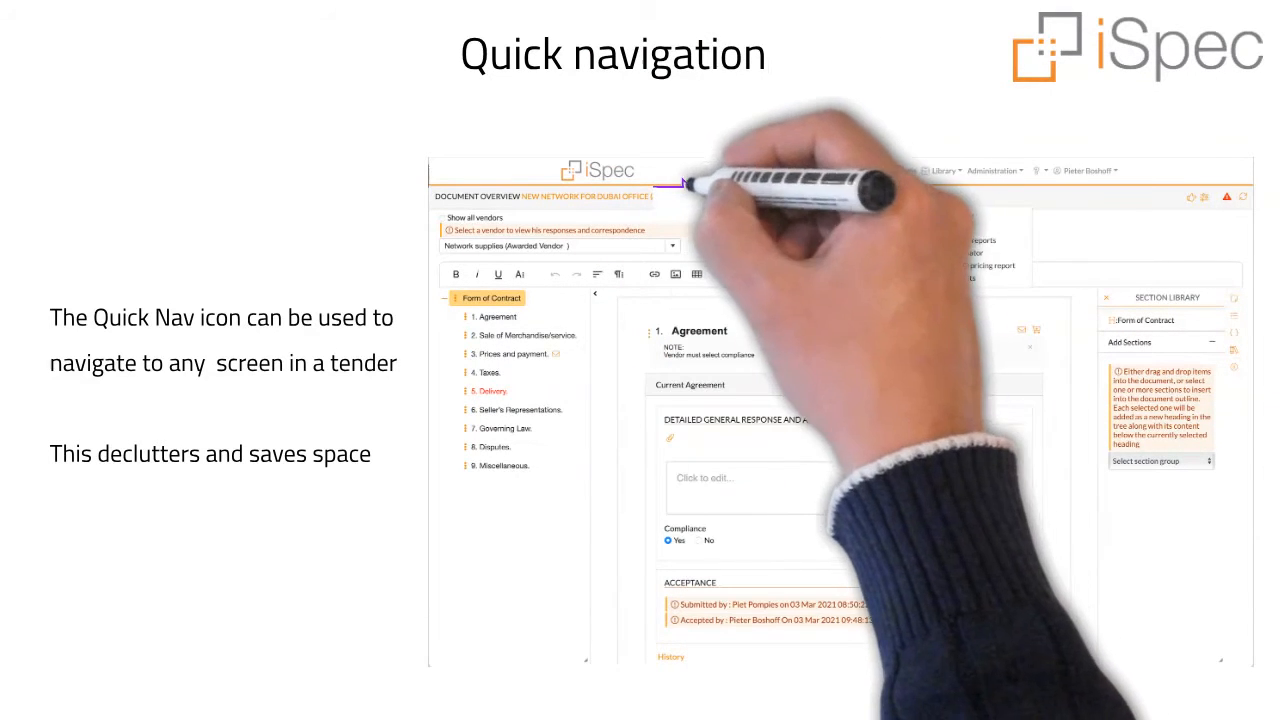
Bring up the Quick Nav menu from the top bar to reach the tender's evaluation reports.
left_click(712, 198)
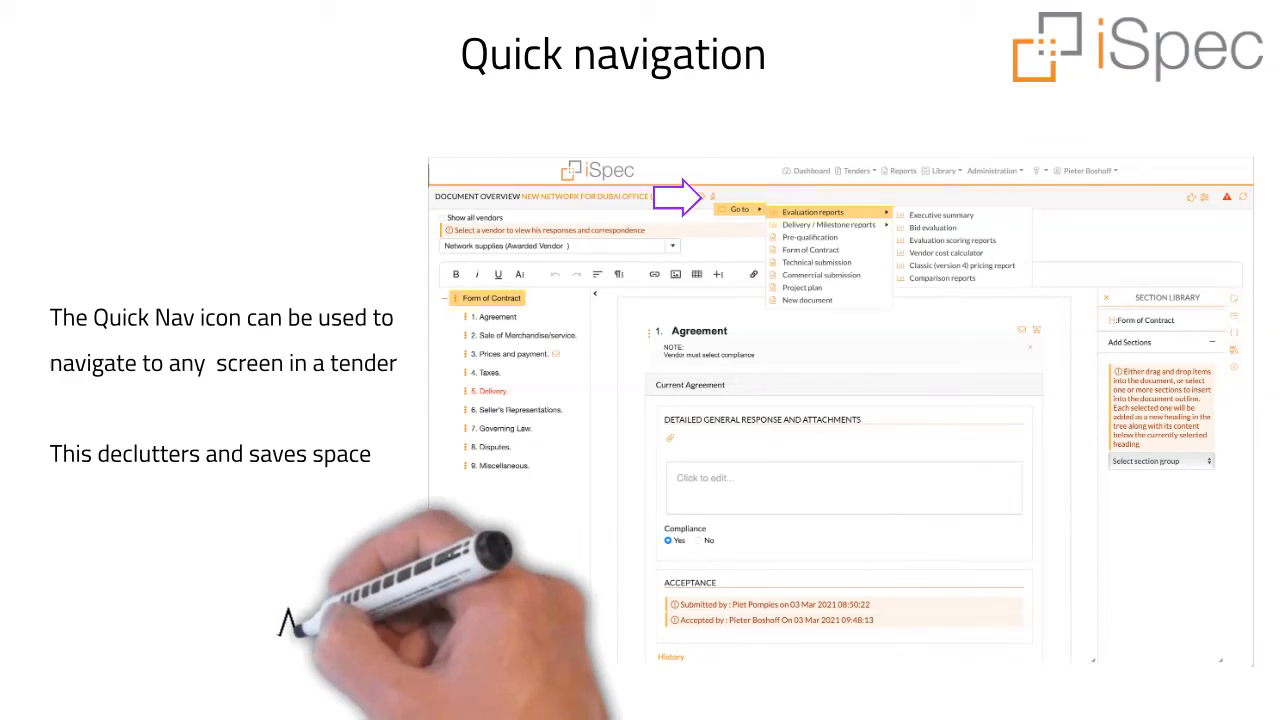